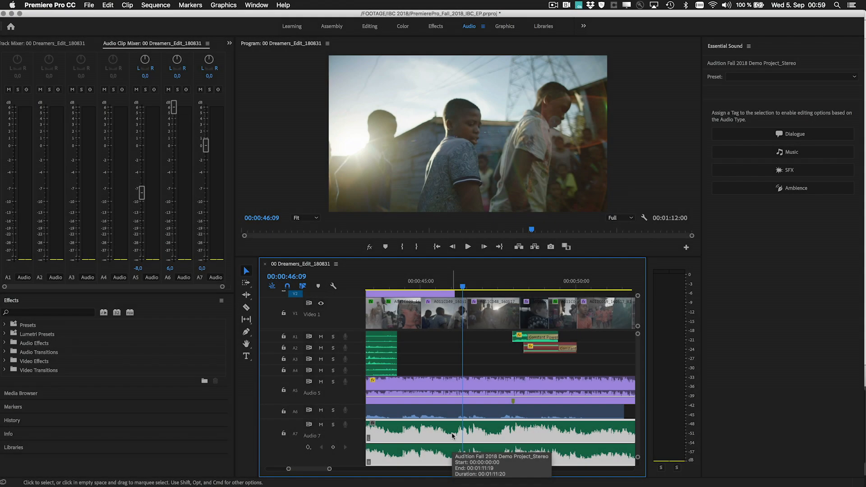
# Tag the clip as Dialogue, auto-match loudness to -23 LUFS, and enable Reduce Noise at 1.7.
pyautogui.click(782, 133)
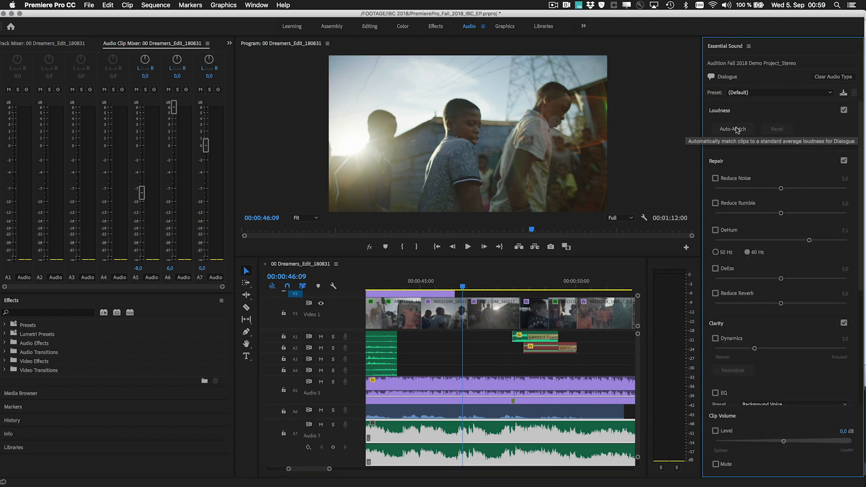
pyautogui.click(732, 129)
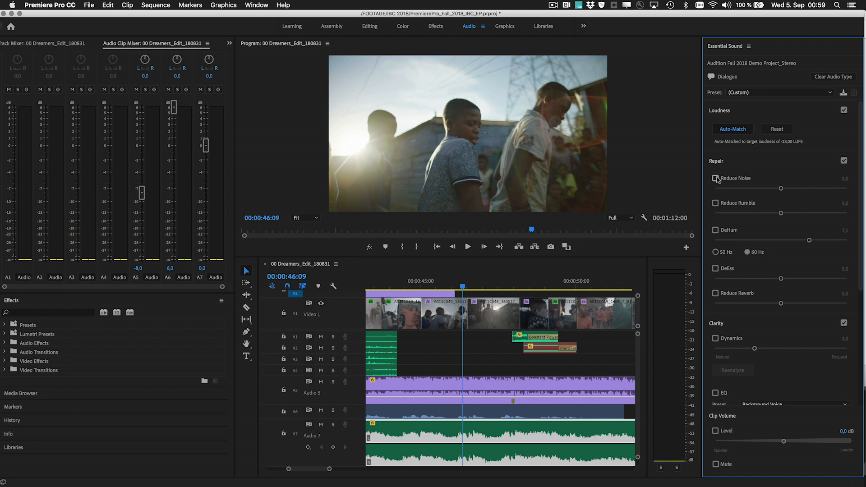
pyautogui.click(715, 178)
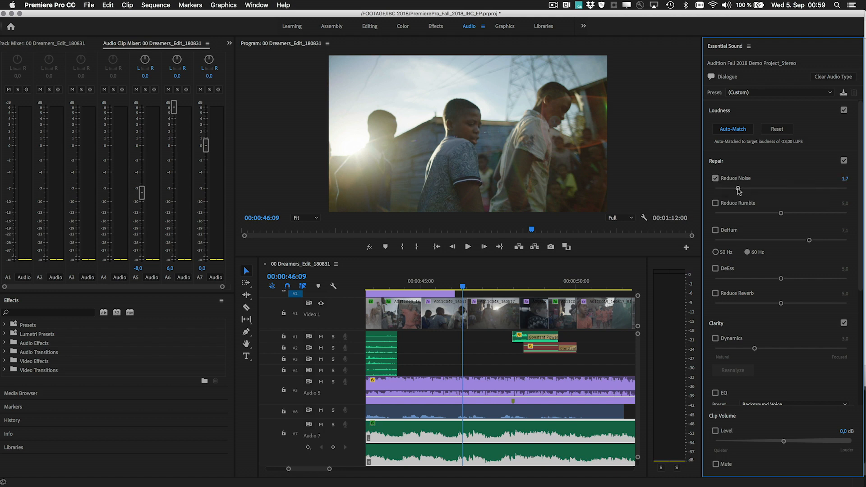
pyautogui.click(716, 268)
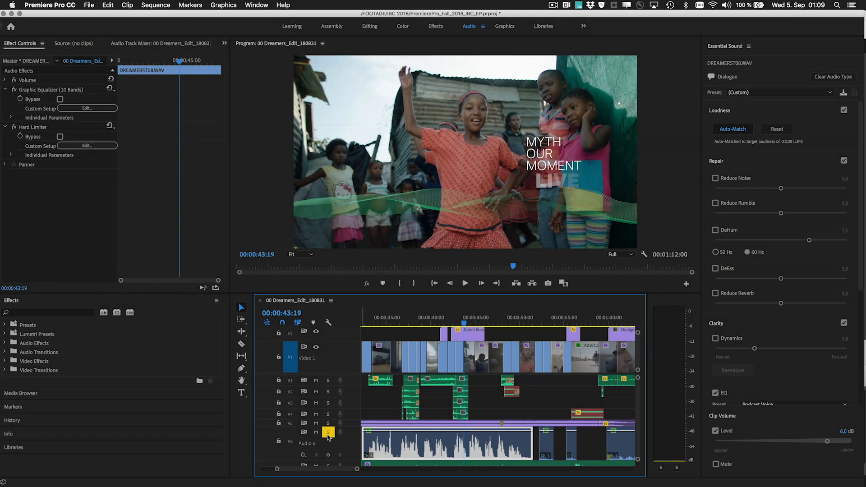
# Select DREAMERST08.WAV and turn on Reduce Noise at about 4.7.
pyautogui.click(465, 282)
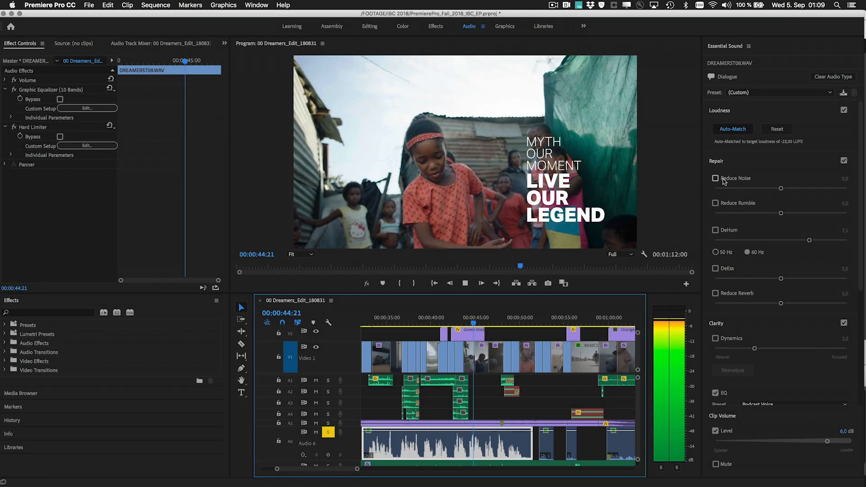
pyautogui.click(716, 178)
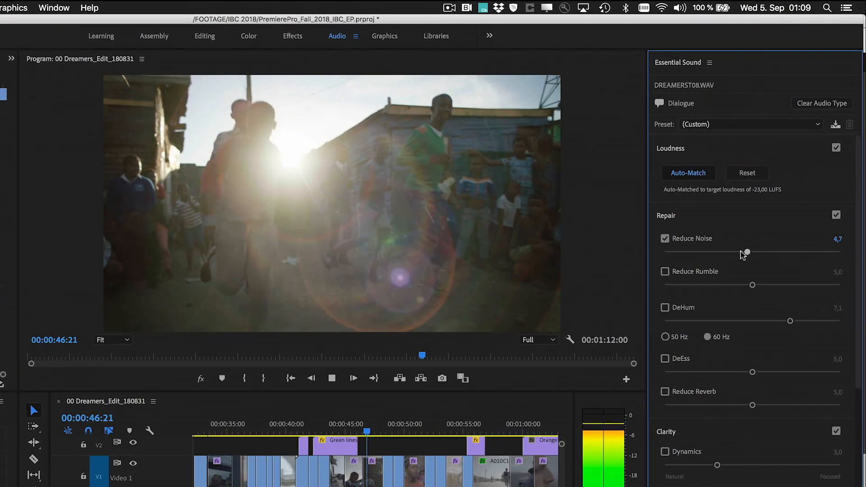